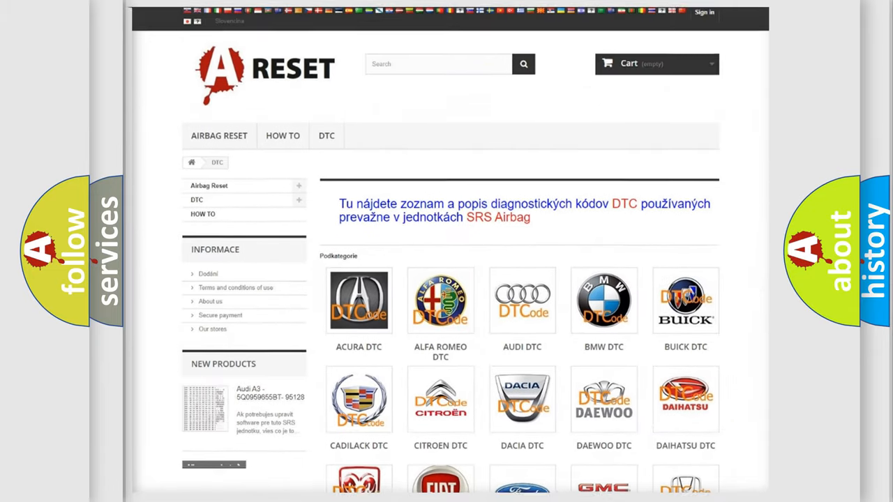
# Step: Open the Chrysler DTC tile and browse its B-series trouble code grid
pyautogui.scroll(-3)
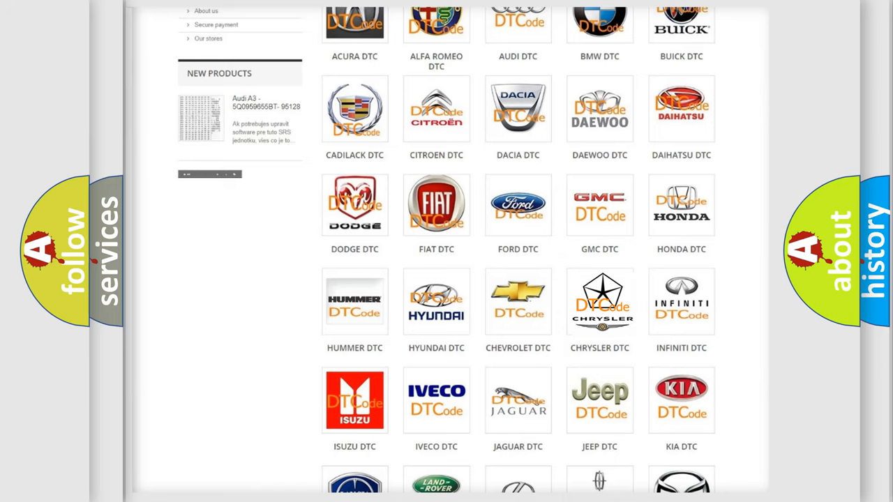
pyautogui.click(599, 302)
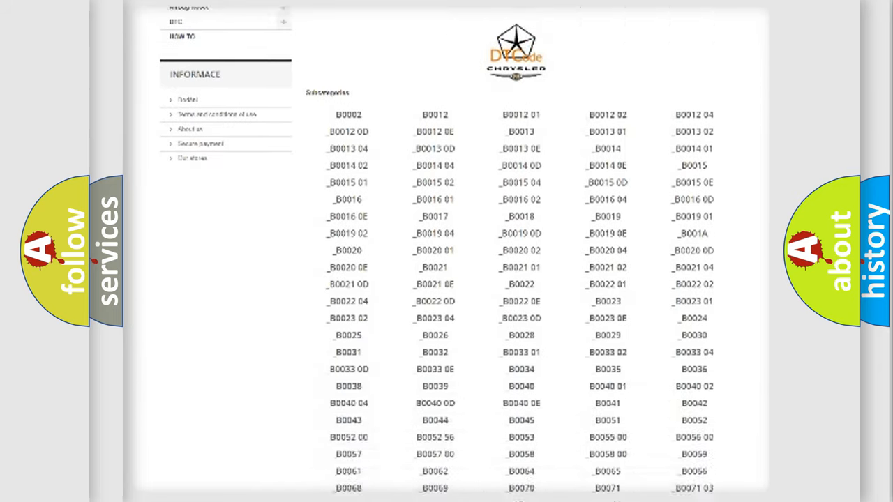
pyautogui.scroll(-3)
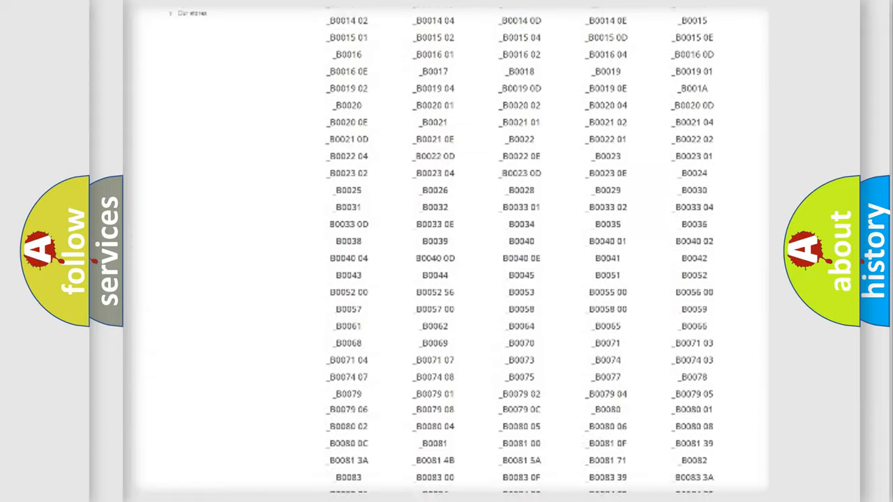
pyautogui.scroll(3)
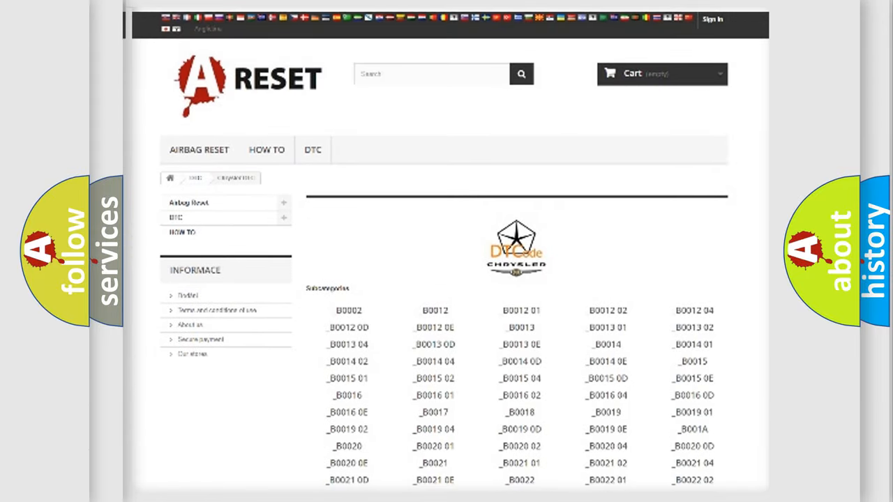